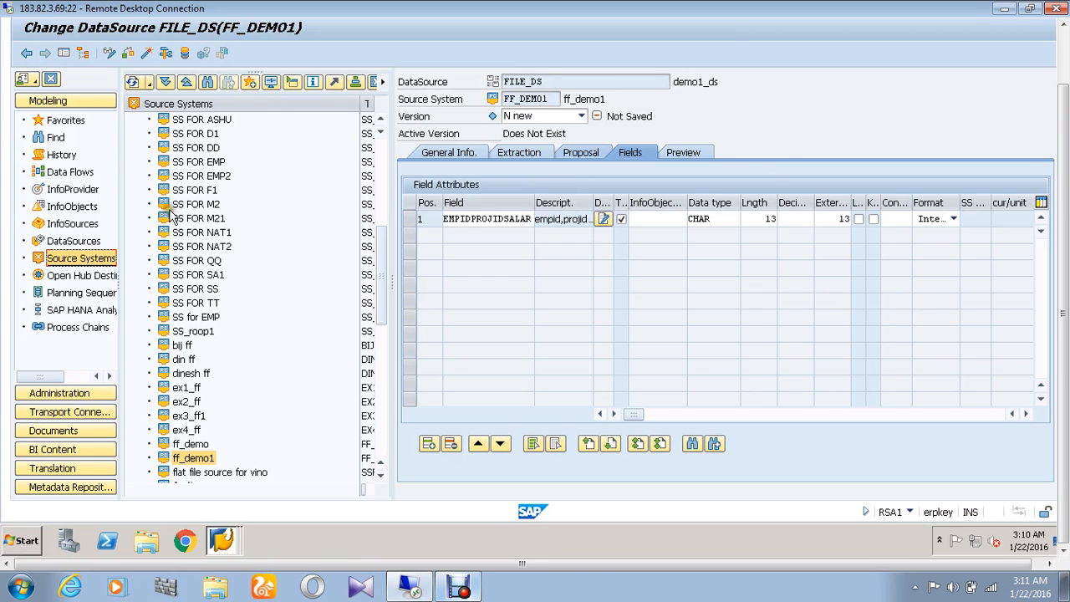
Browse DataSources and pick the File source system FF_DEMO01 (ff_demo1)
left_click(73, 241)
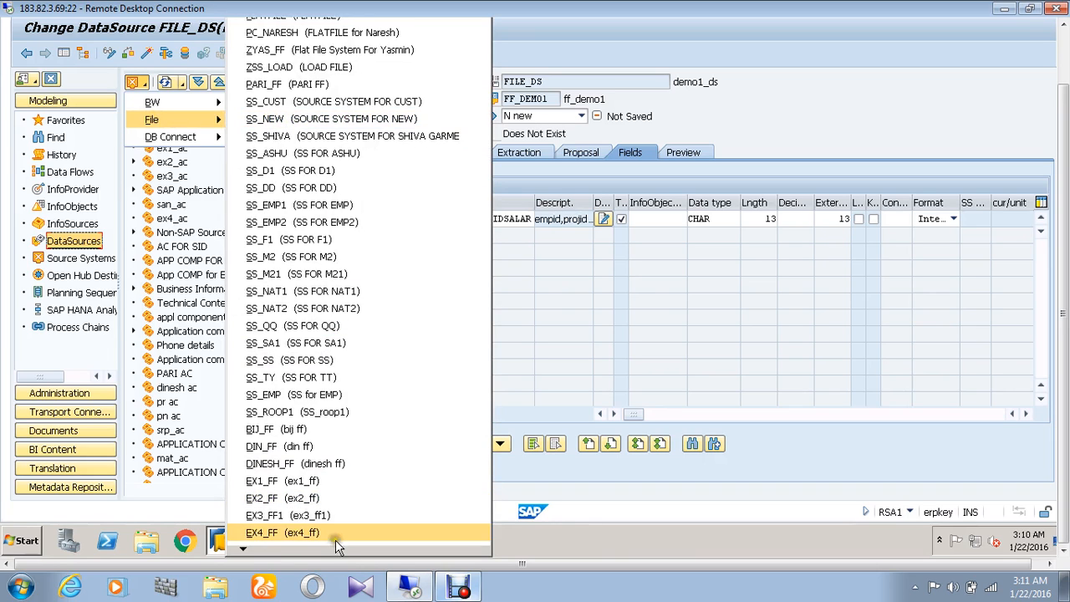
scroll("down", 3)
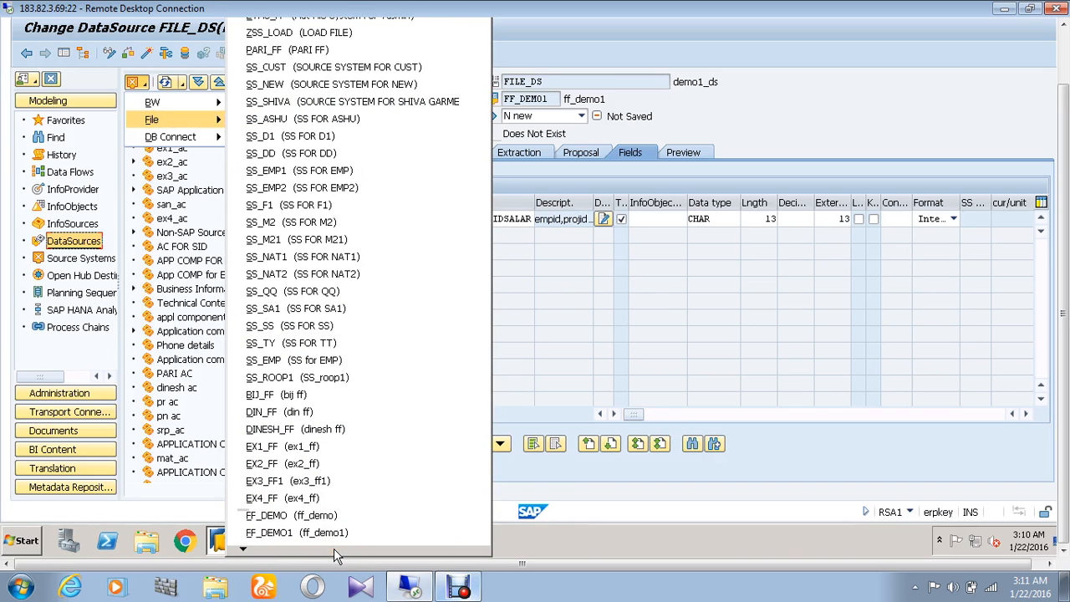
mouse_move(324, 532)
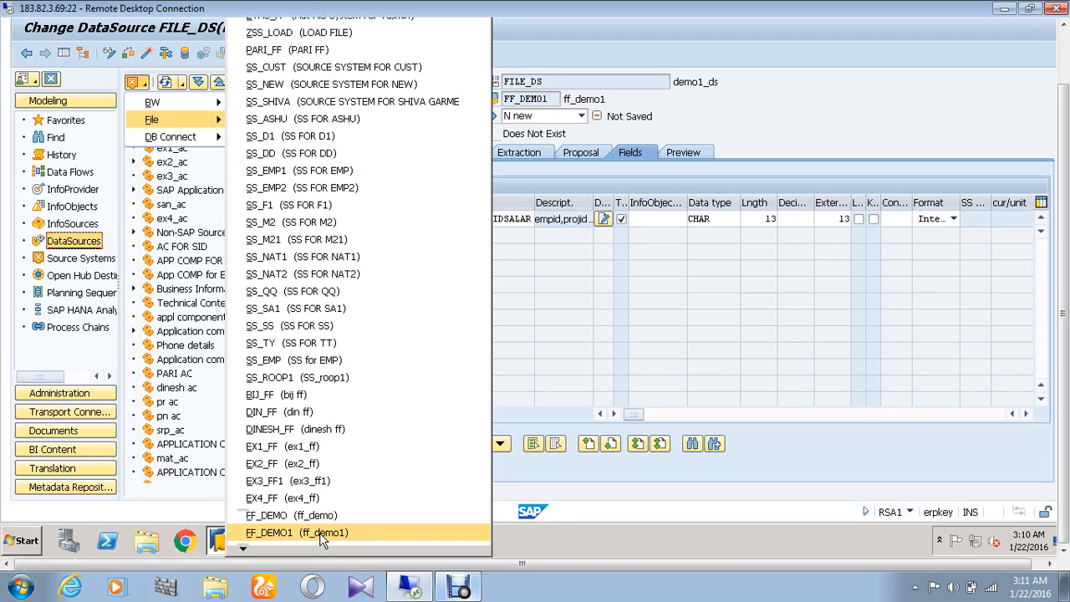
mouse_move(359, 534)
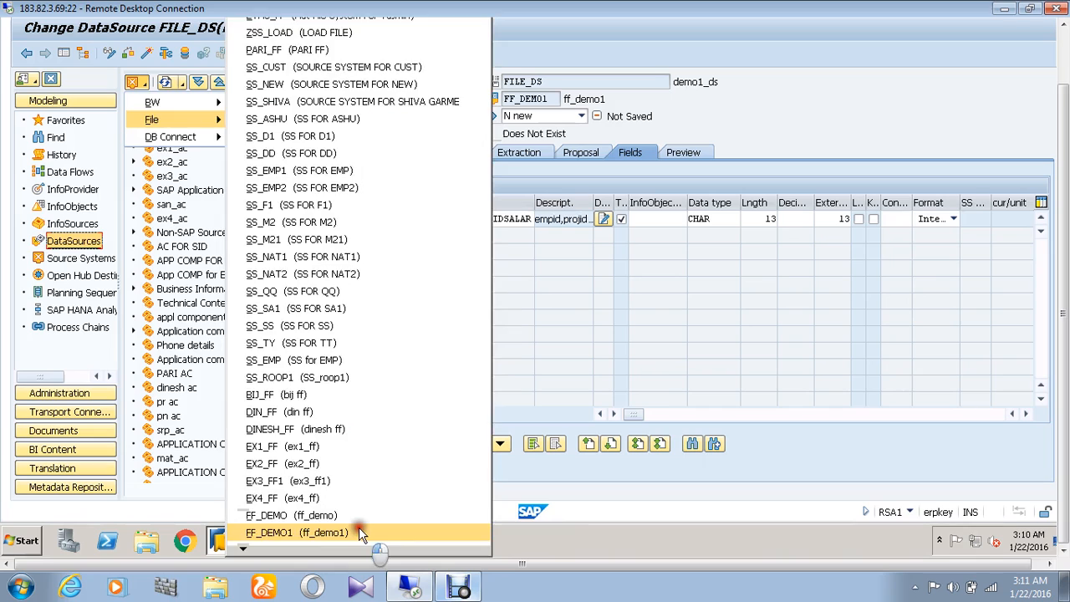
left_click(296, 532)
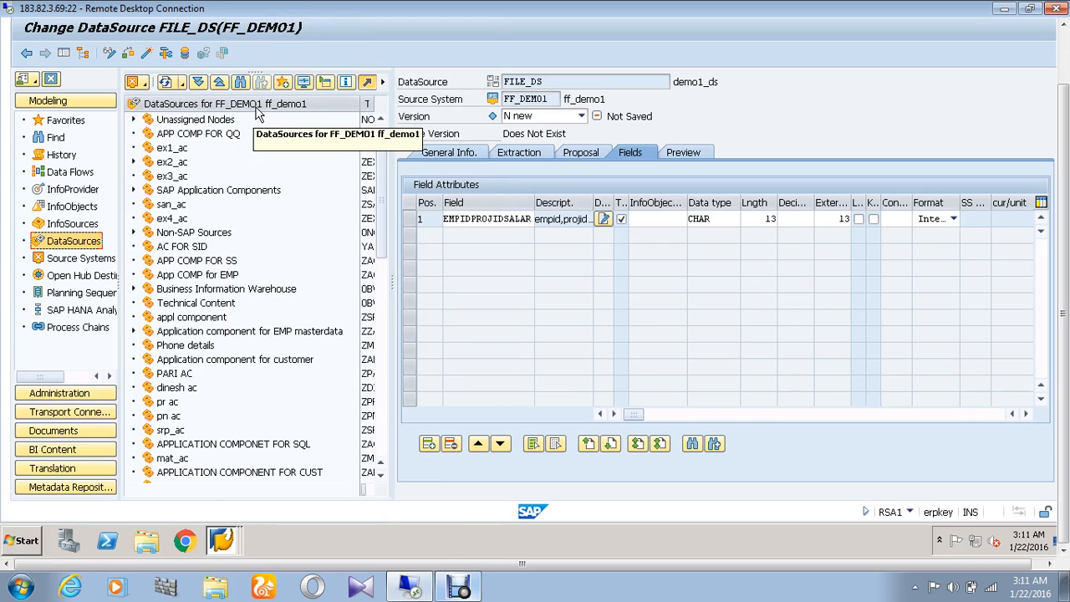
mouse_move(207, 109)
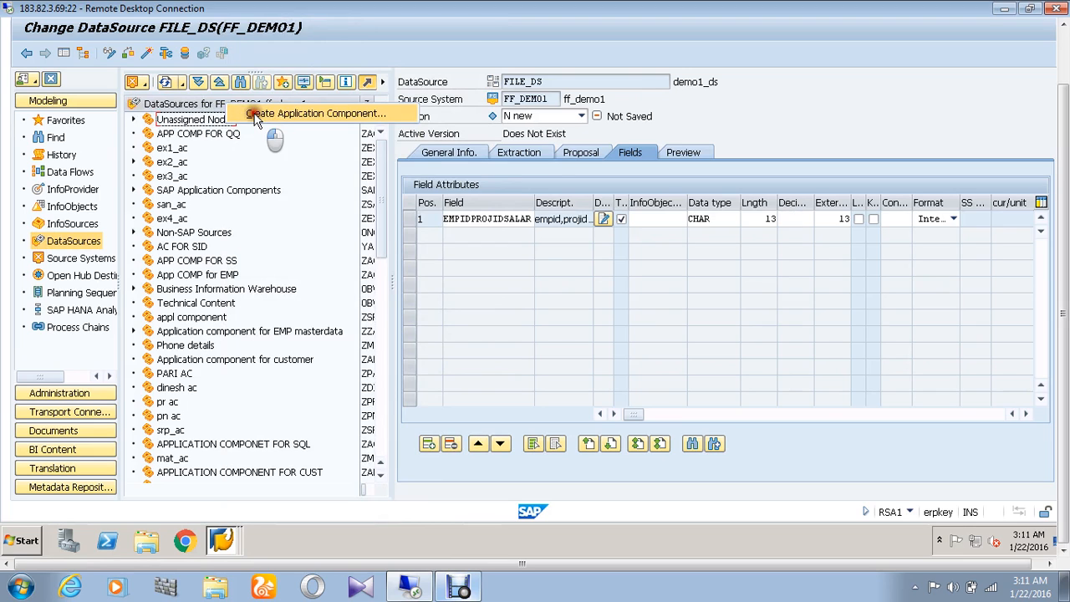
Add application component demo2_ac, with long description demo2_ac, to the FF_DEMO01 tree
left_click(316, 112)
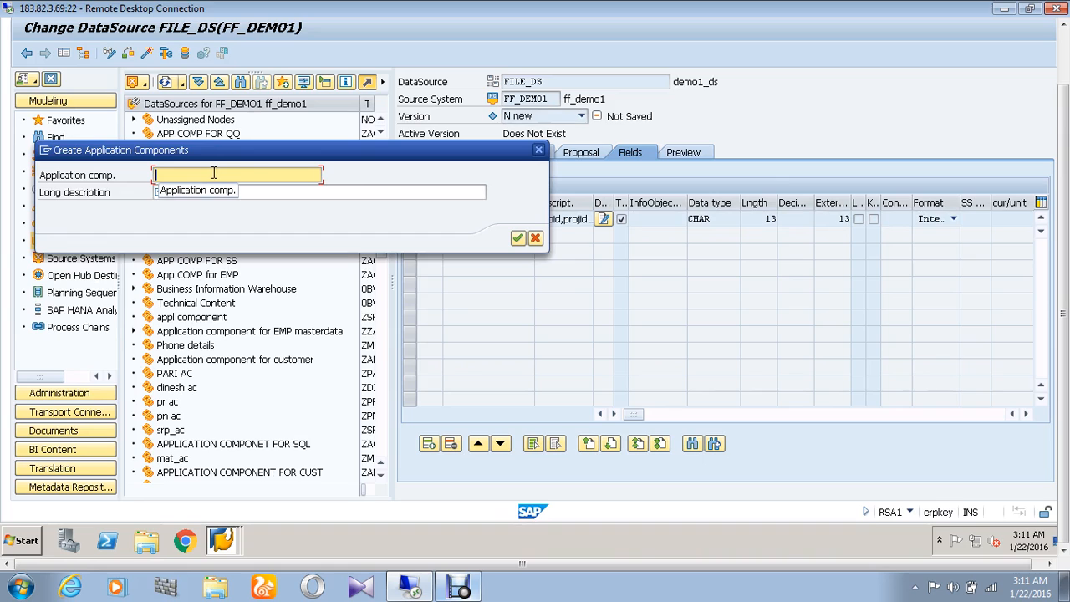
type("d")
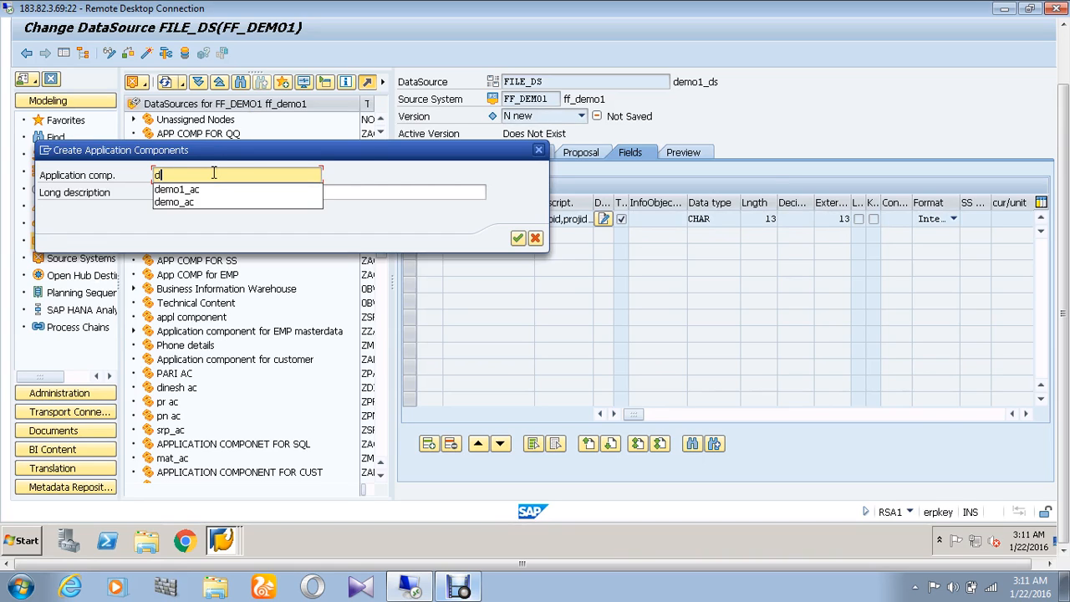
type("emo2")
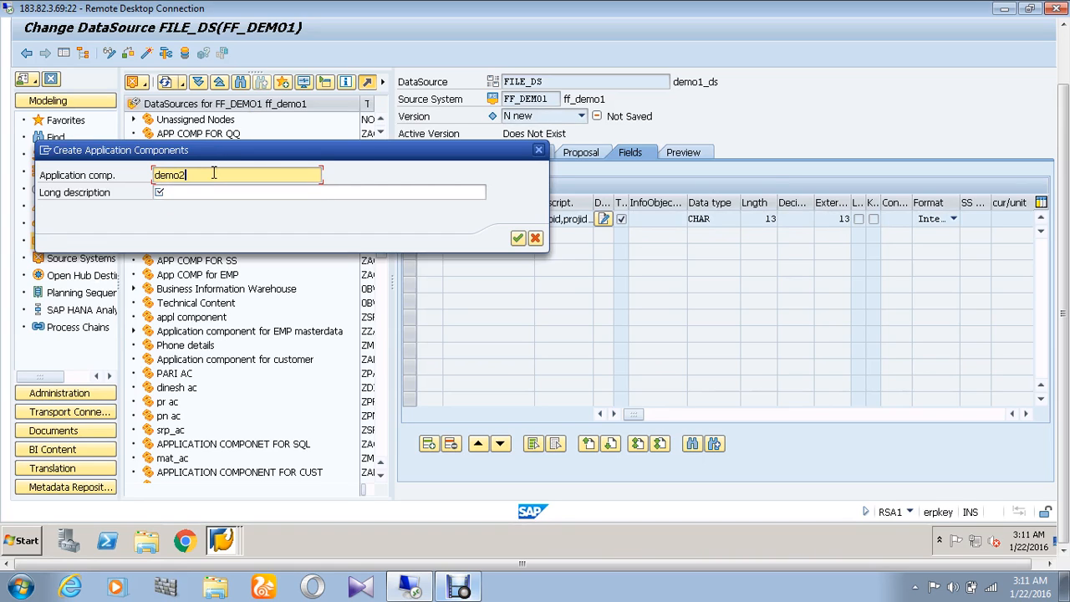
type("_ac")
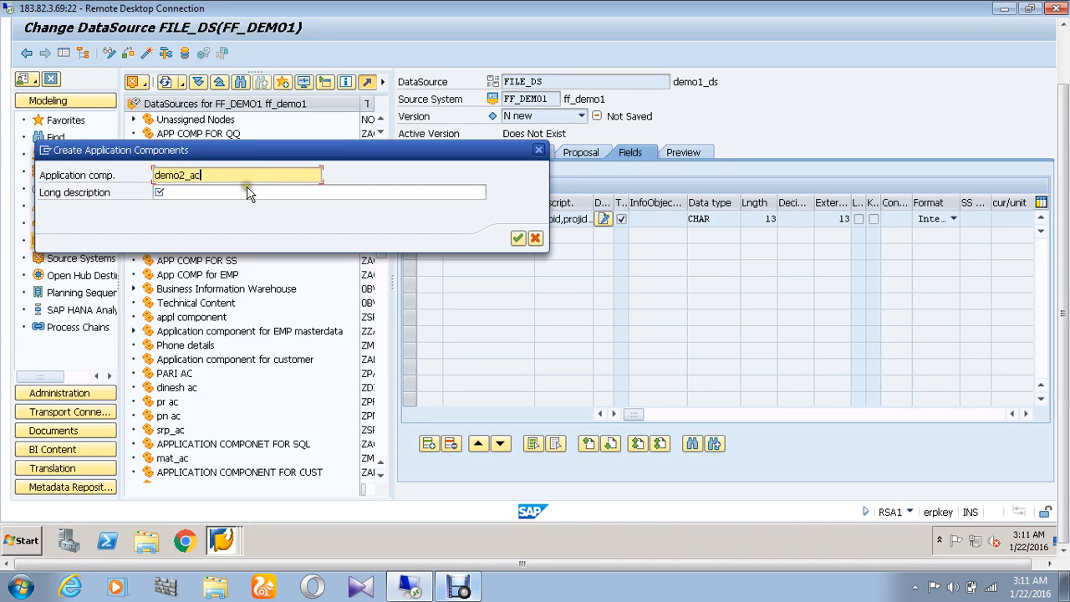
left_click(320, 192)
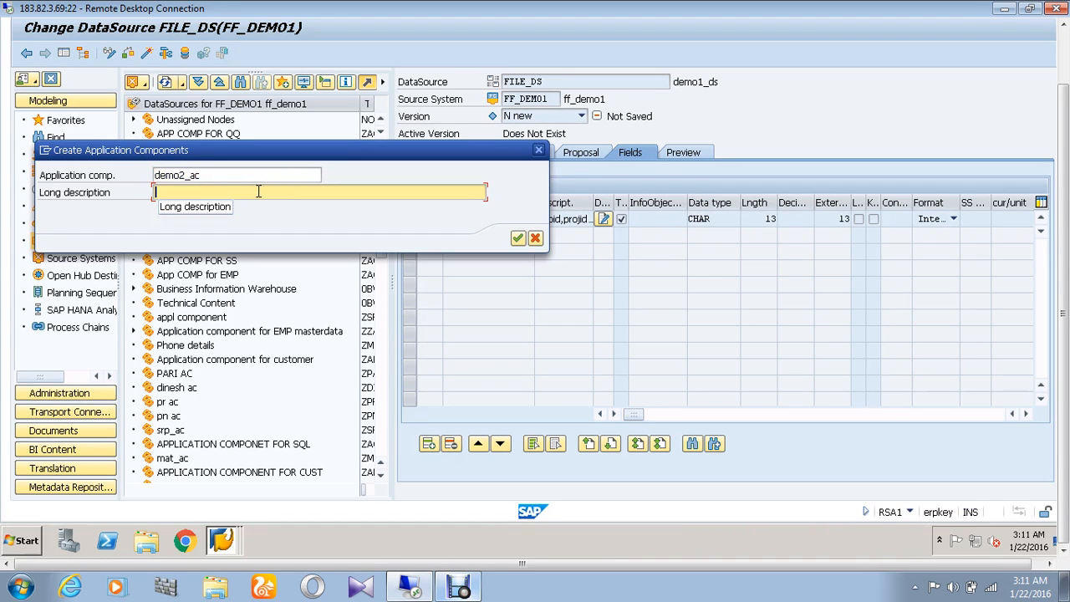
type("demo2_ac")
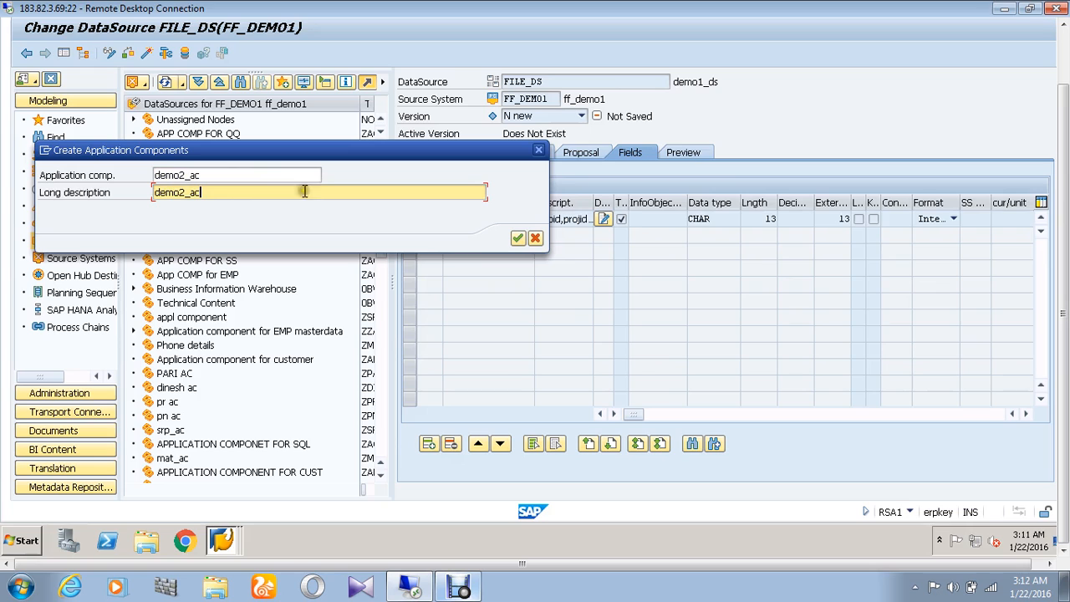
mouse_move(517, 238)
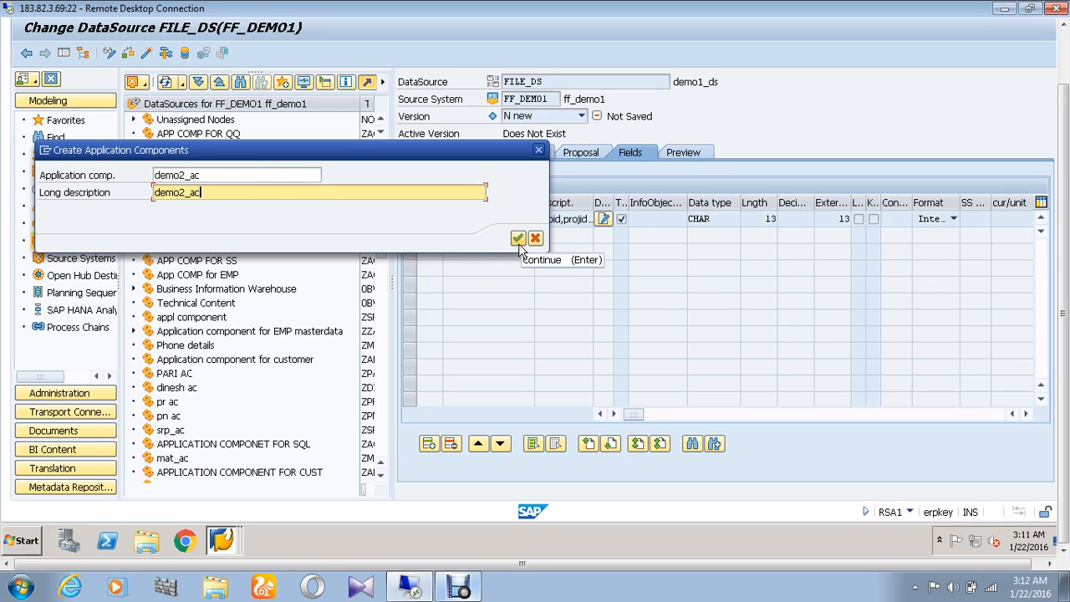
left_click(517, 238)
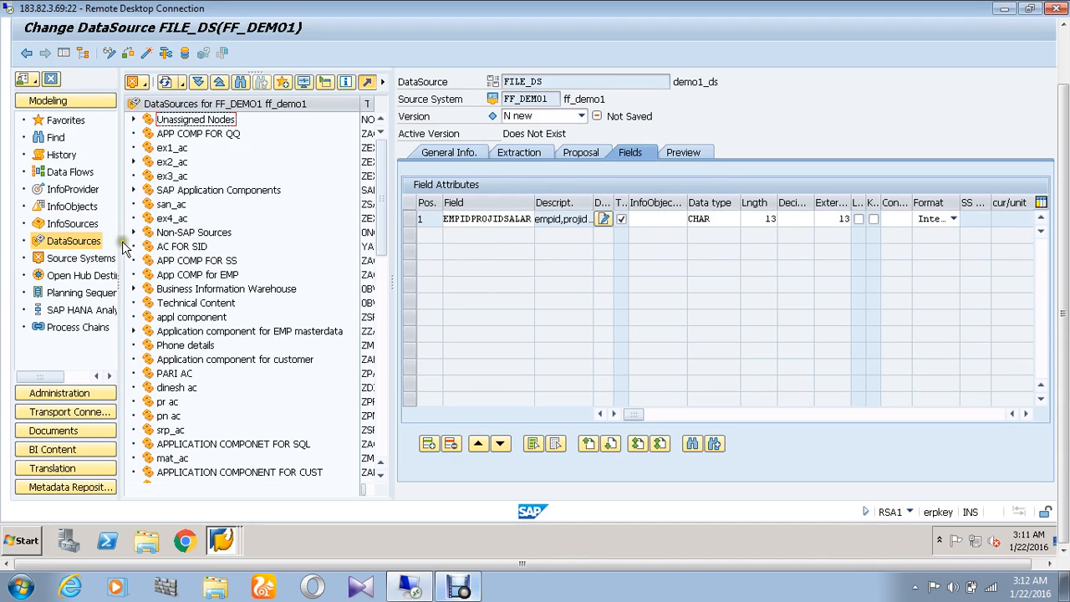
Scroll to the tree's end and open the context menu of demo2_ac
scroll("down", 3)
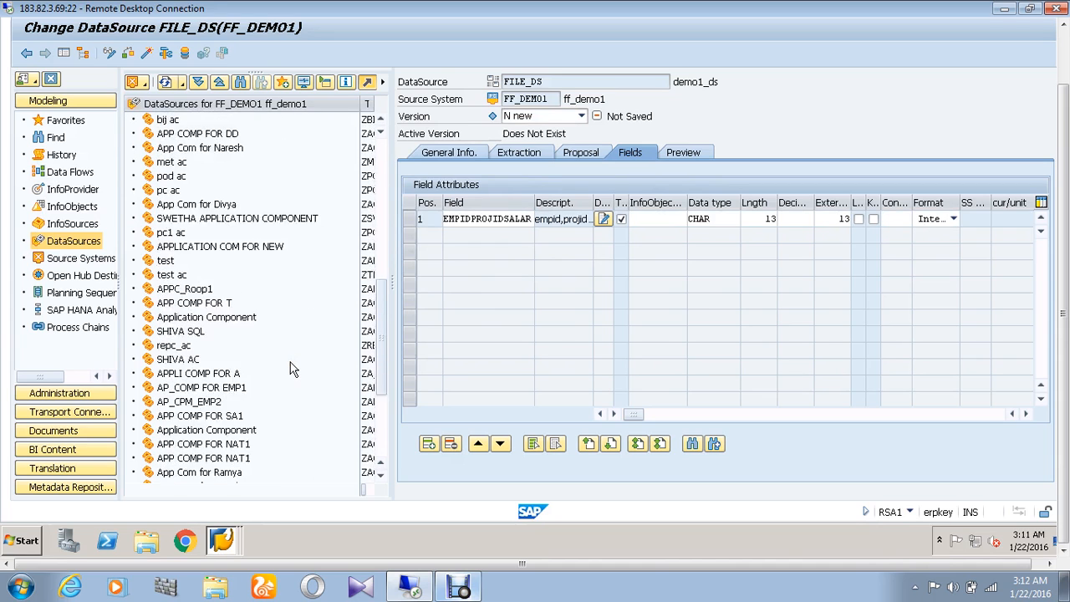
scroll("down", 3)
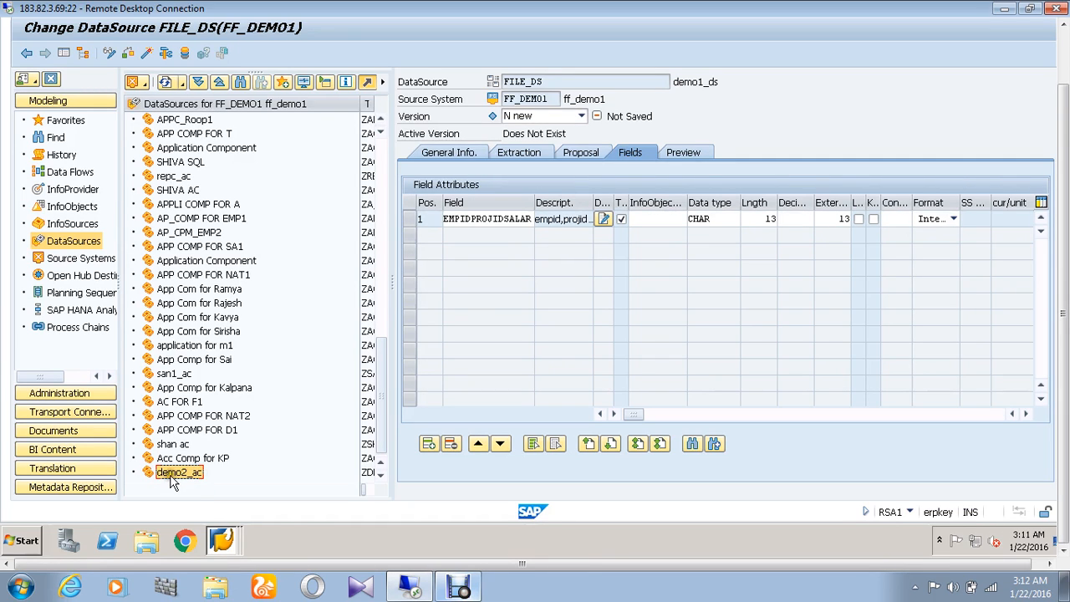
right_click(179, 472)
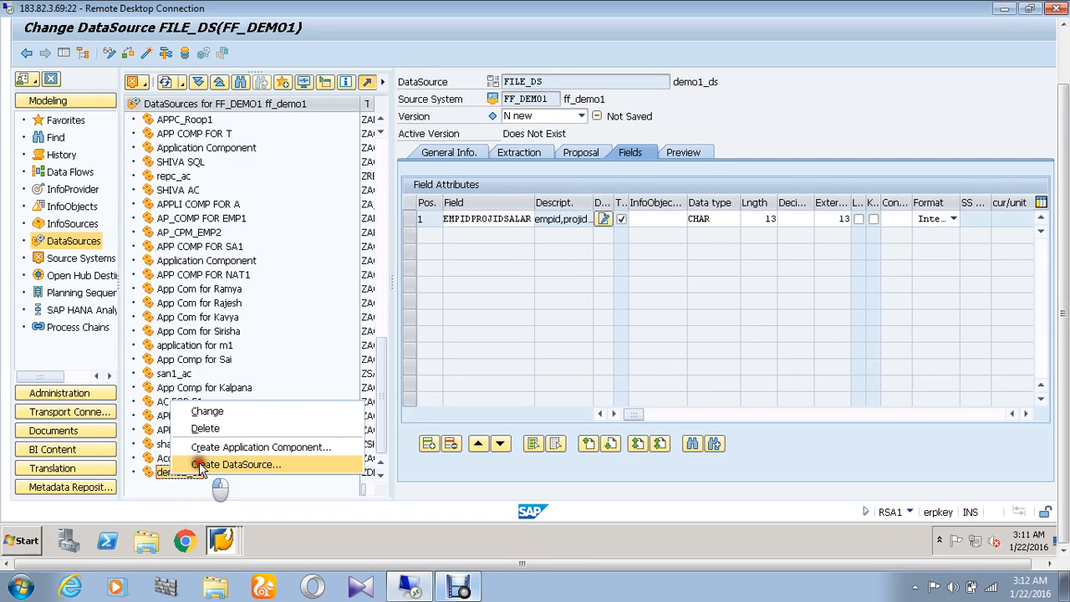
Request DataSource DEMO_DS of type D Transaction Data under demo2_ac
left_click(234, 464)
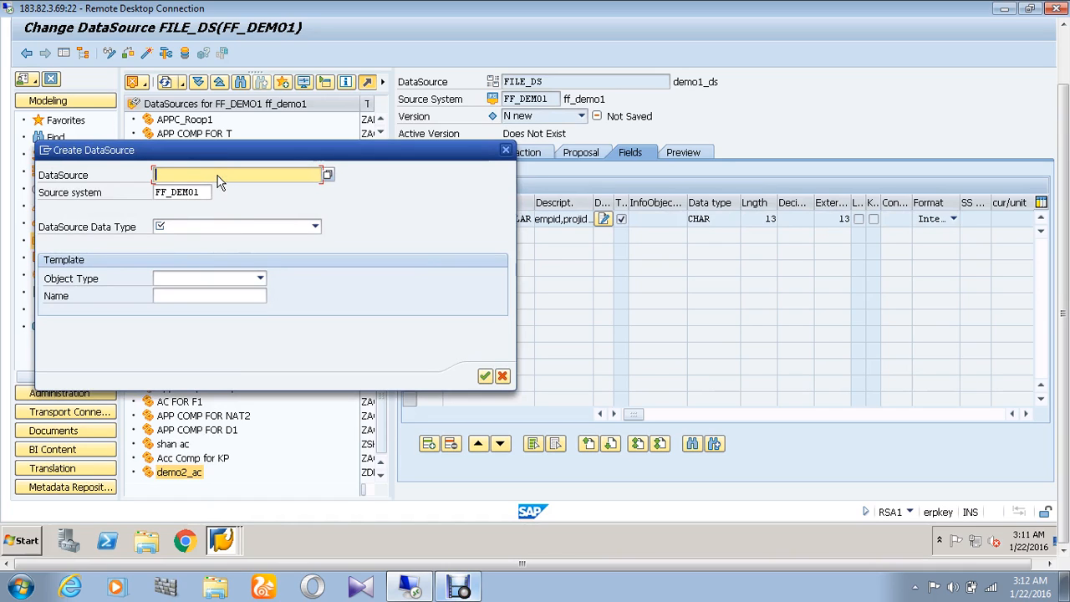
type("demo")
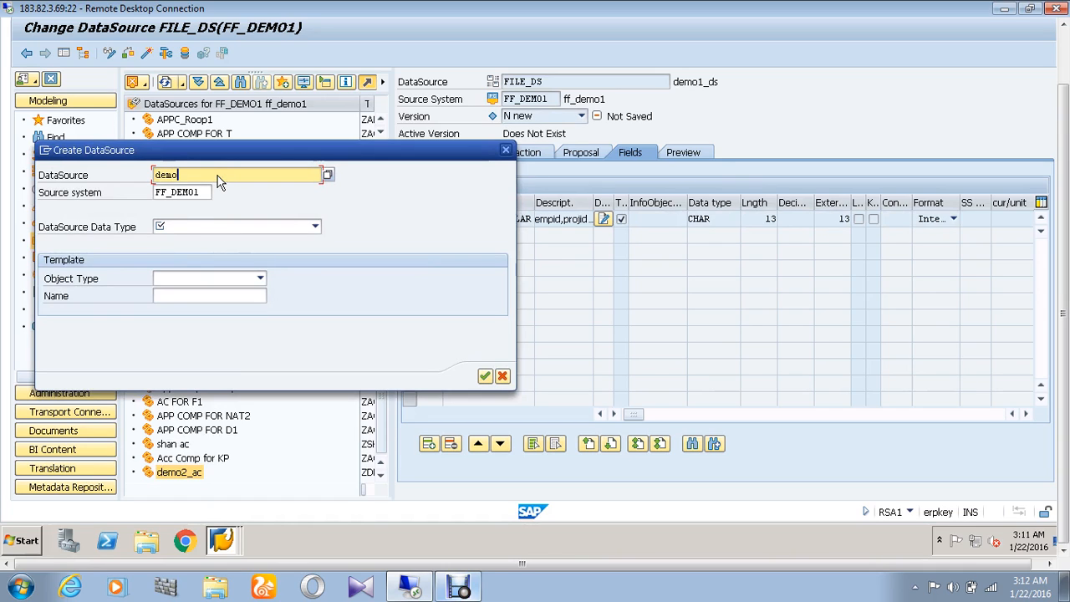
type("_ds")
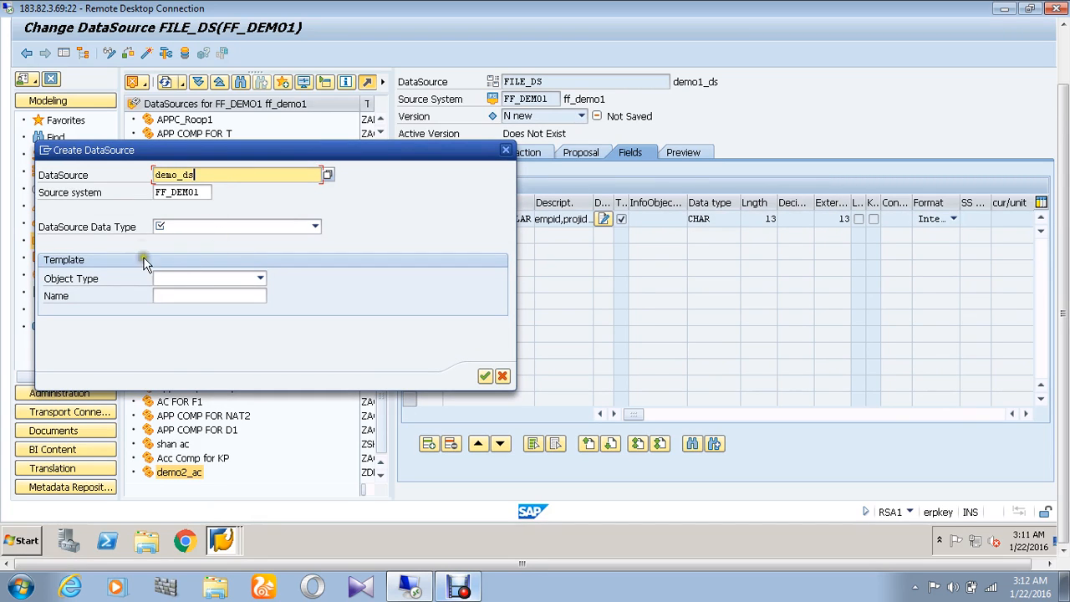
mouse_move(102, 240)
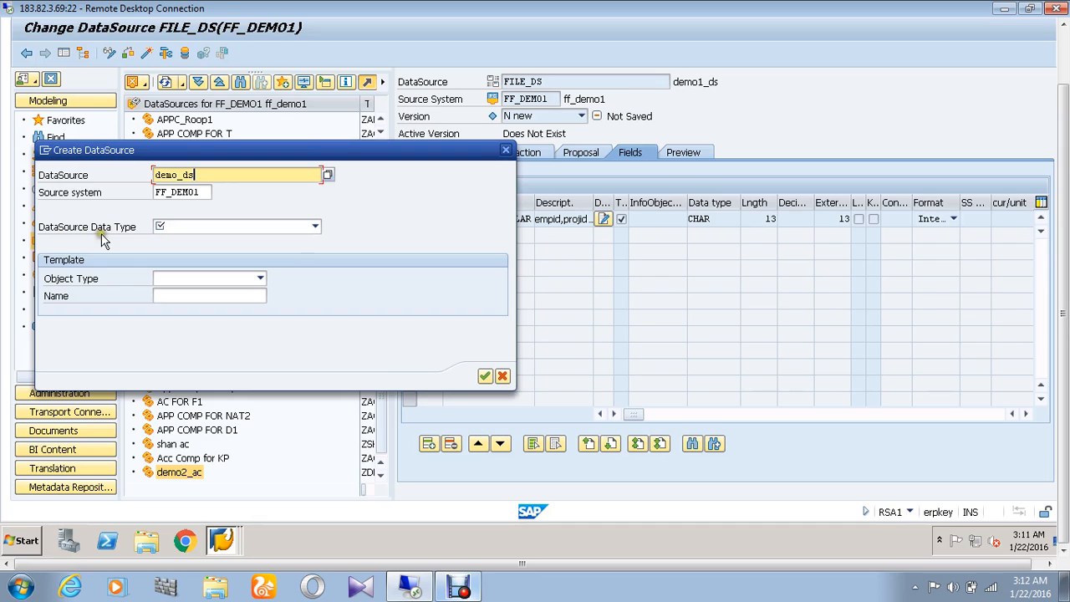
left_click(315, 226)
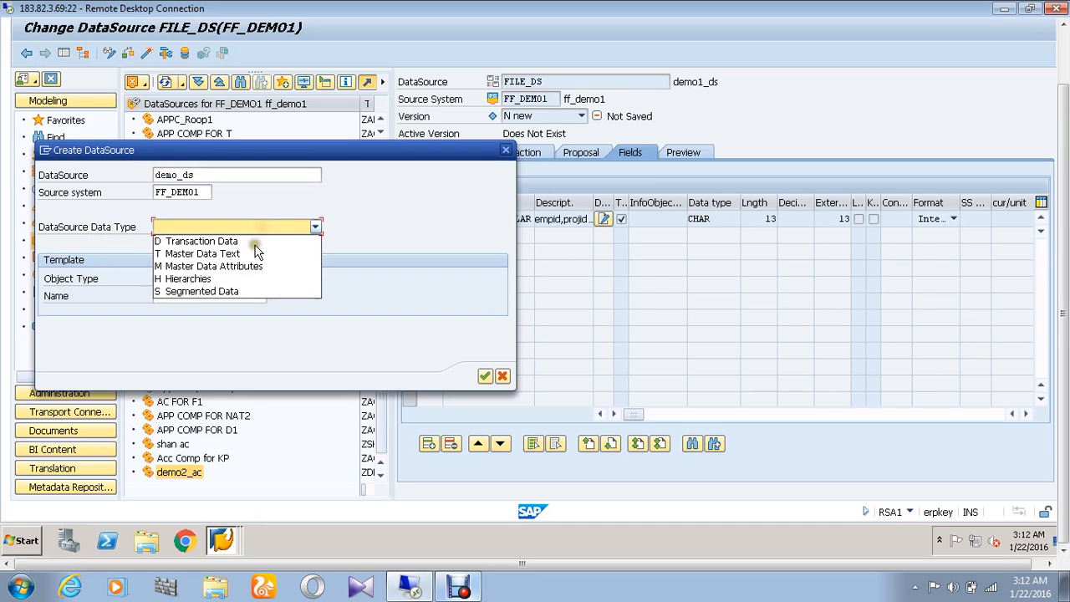
left_click(196, 241)
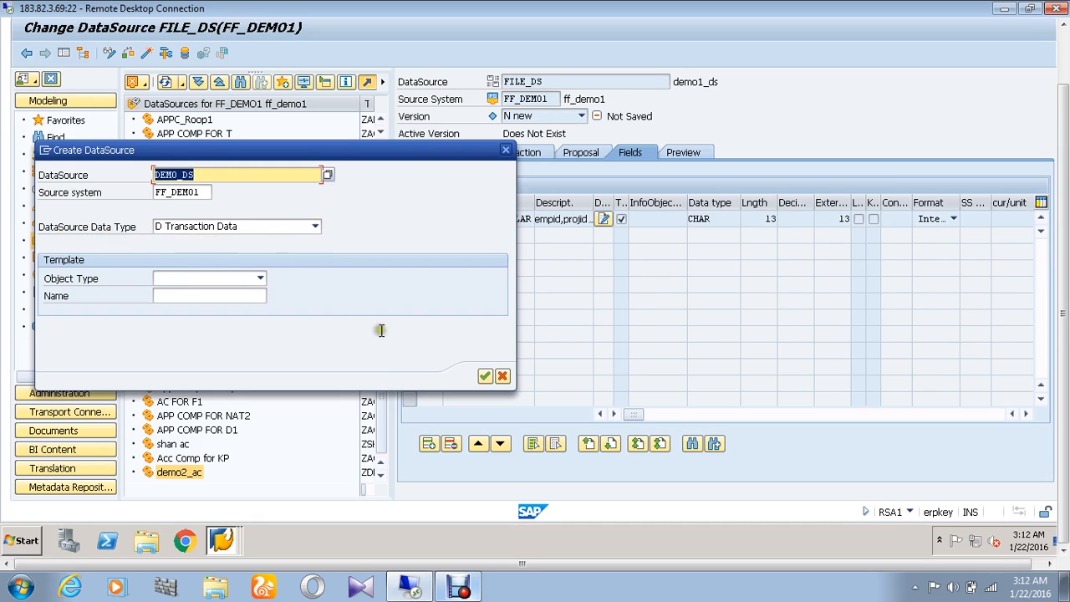
left_click(485, 375)
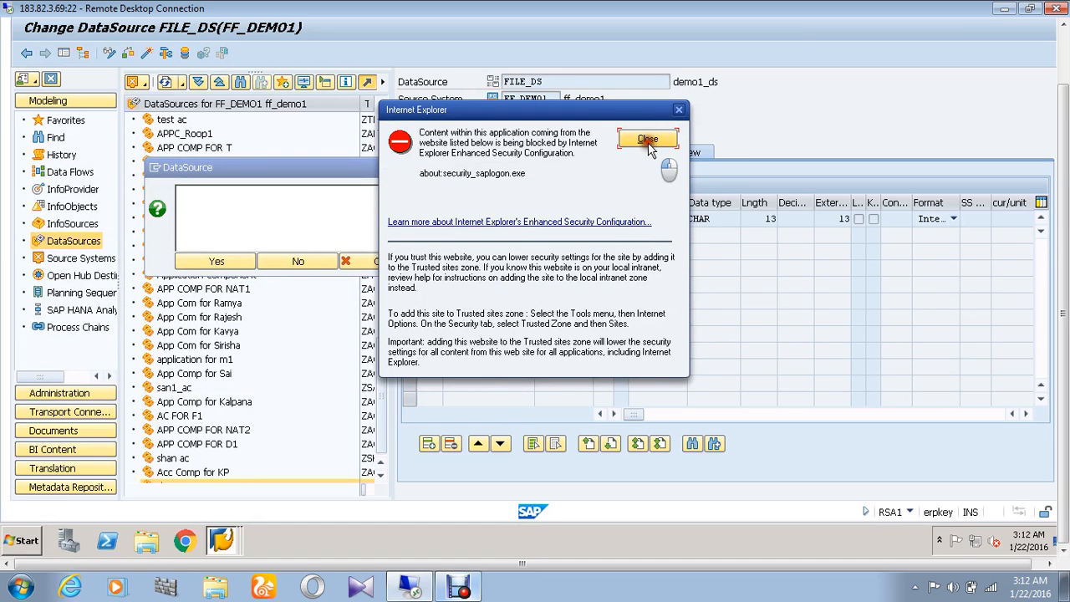
left_click(646, 139)
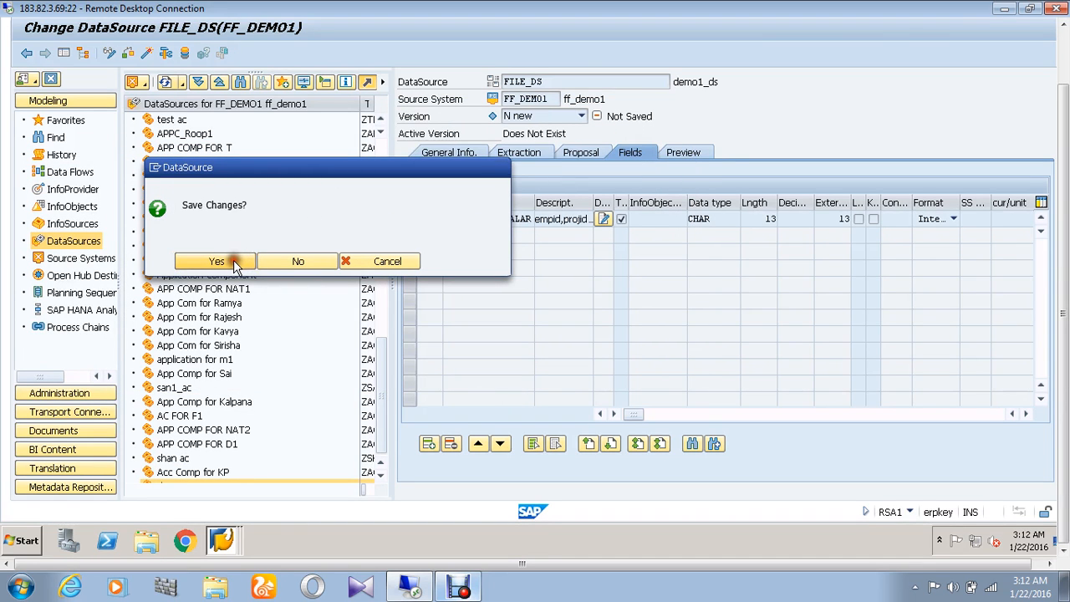
Save FILE_DS and enter demo2_ds as DEMO_DS's short description
left_click(217, 261)
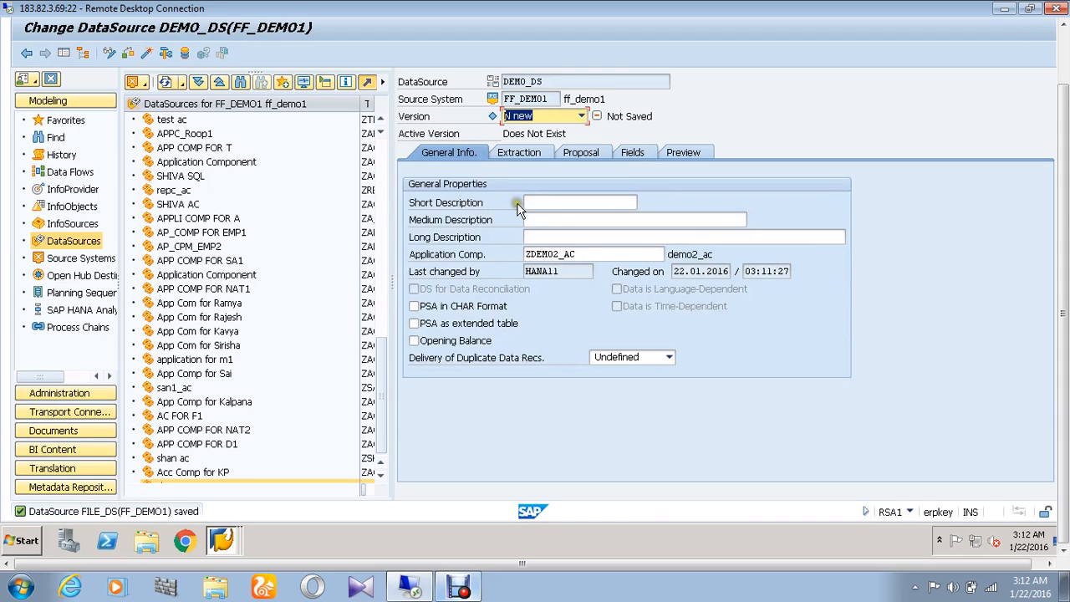
left_click(579, 202)
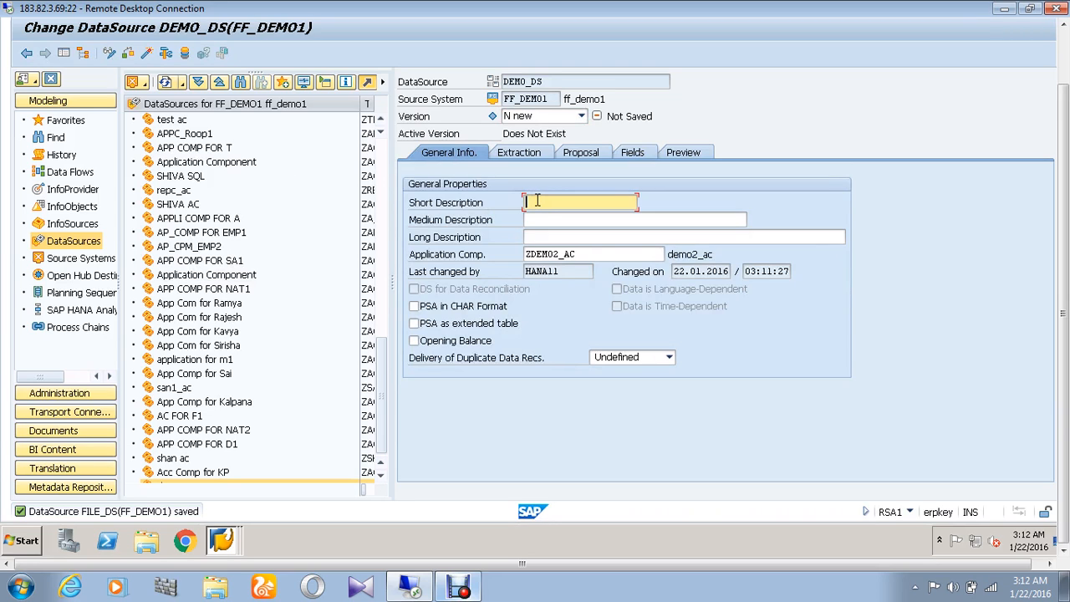
type("demo")
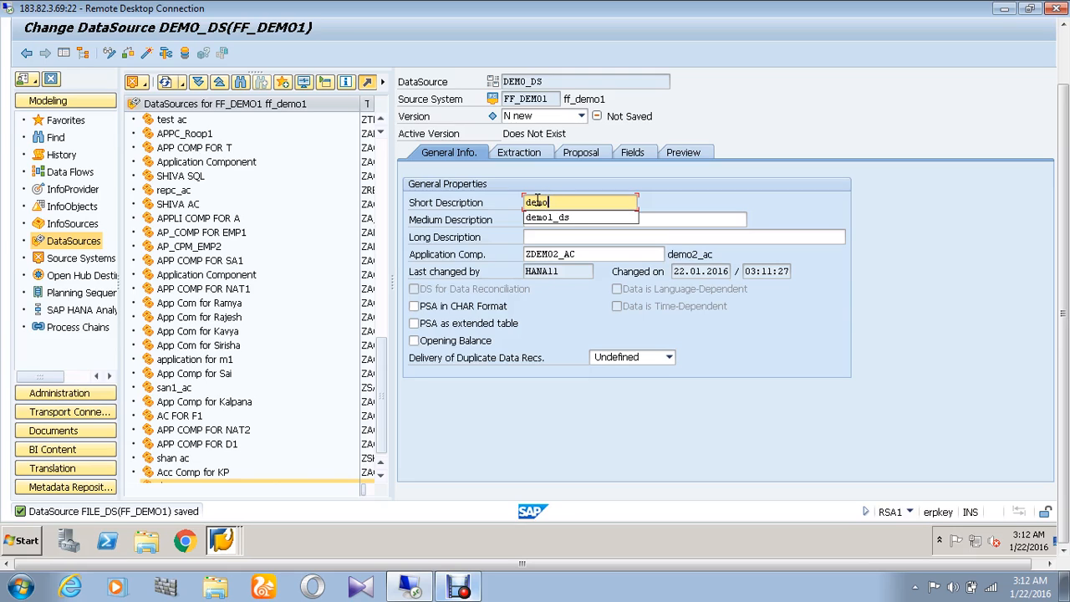
type("demo2_ds")
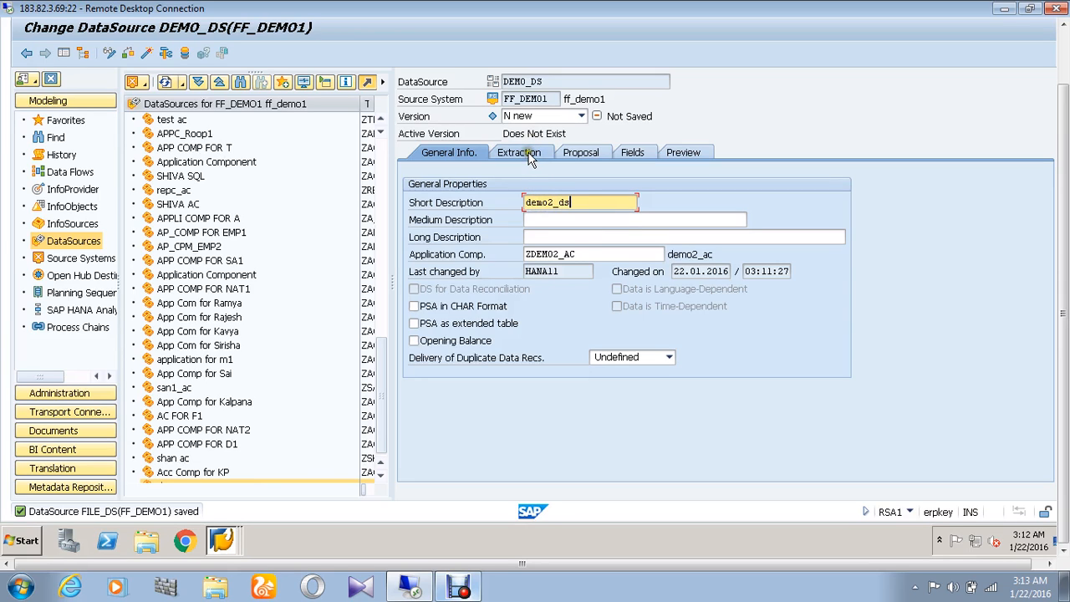
left_click(517, 152)
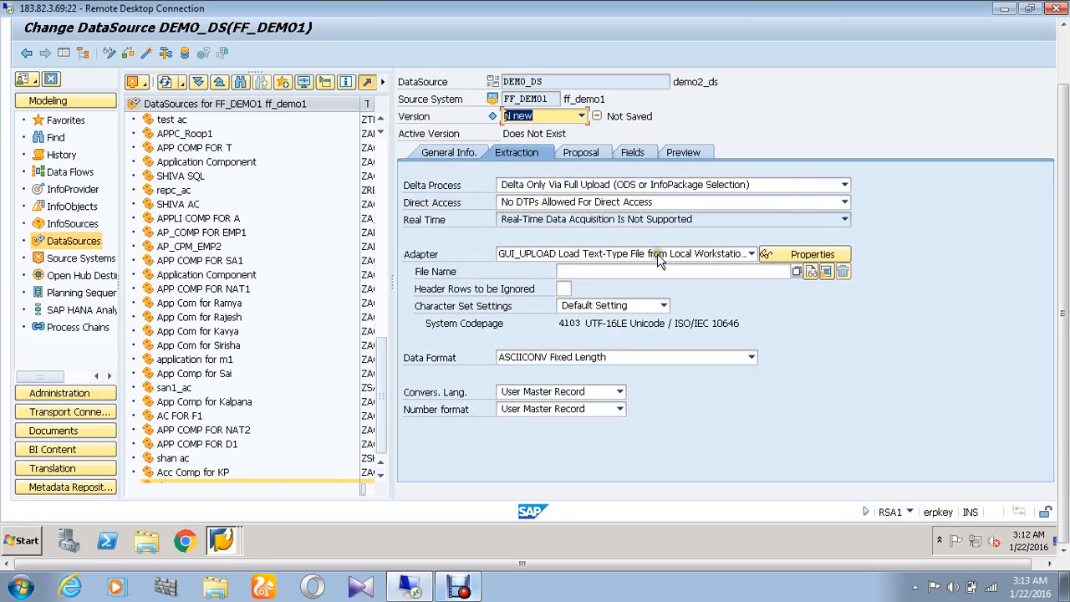
Choose bj.csv from the Desktop as the DataSource's file name
left_click(796, 271)
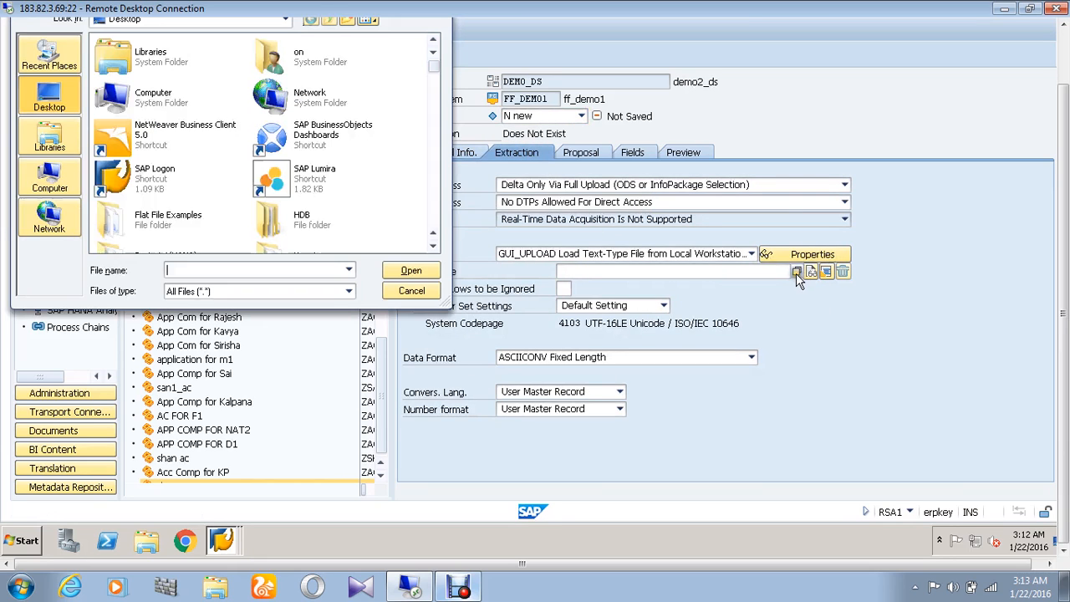
left_click(315, 178)
type("bj")
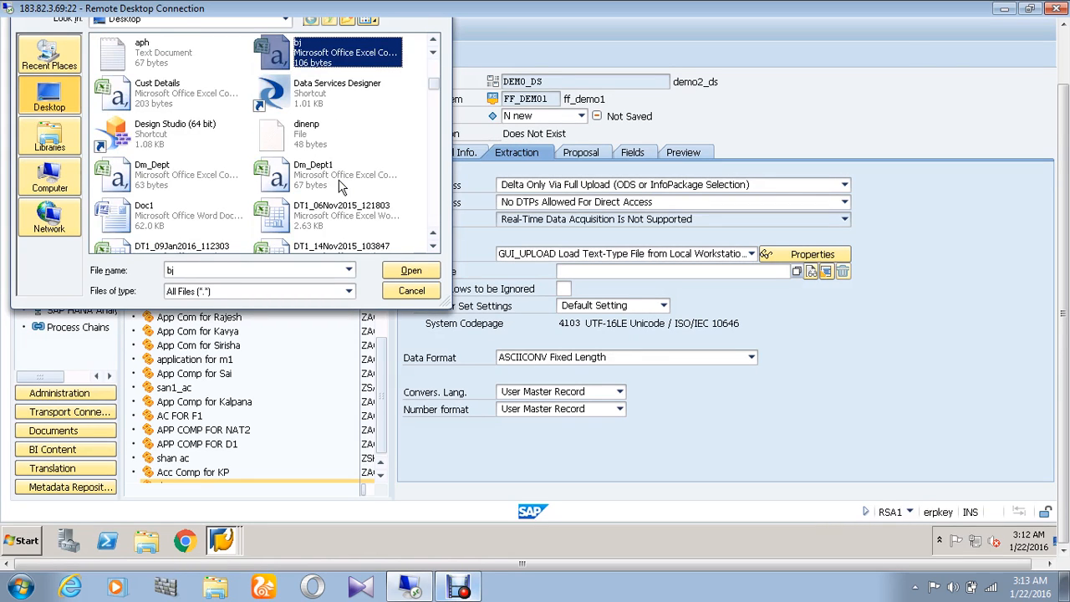
left_click(410, 270)
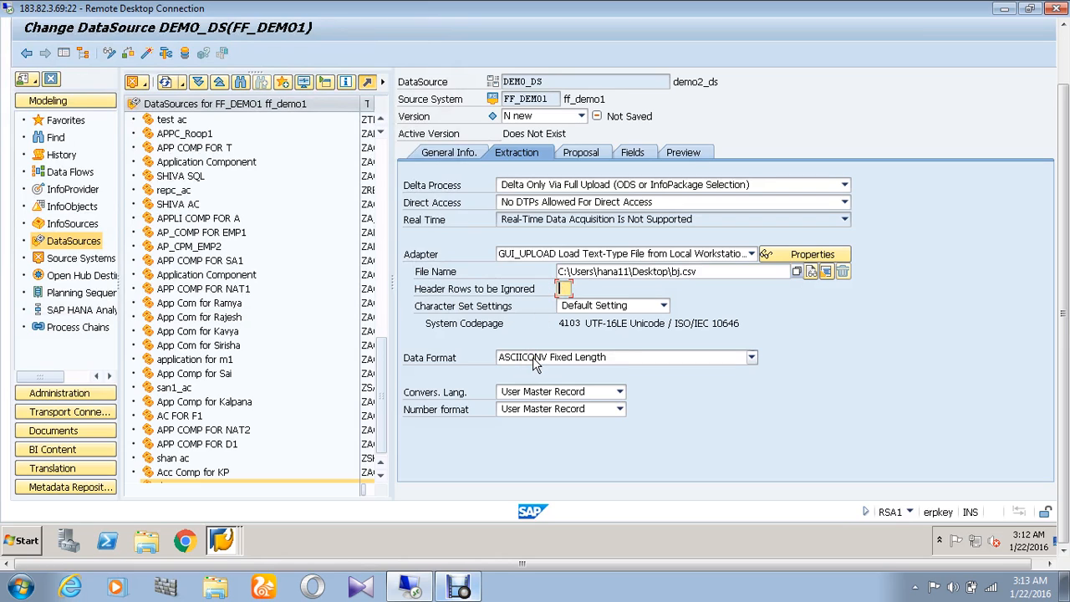
Ignore 1 header row and use CSVFLCONV format with a comma separator
type("1")
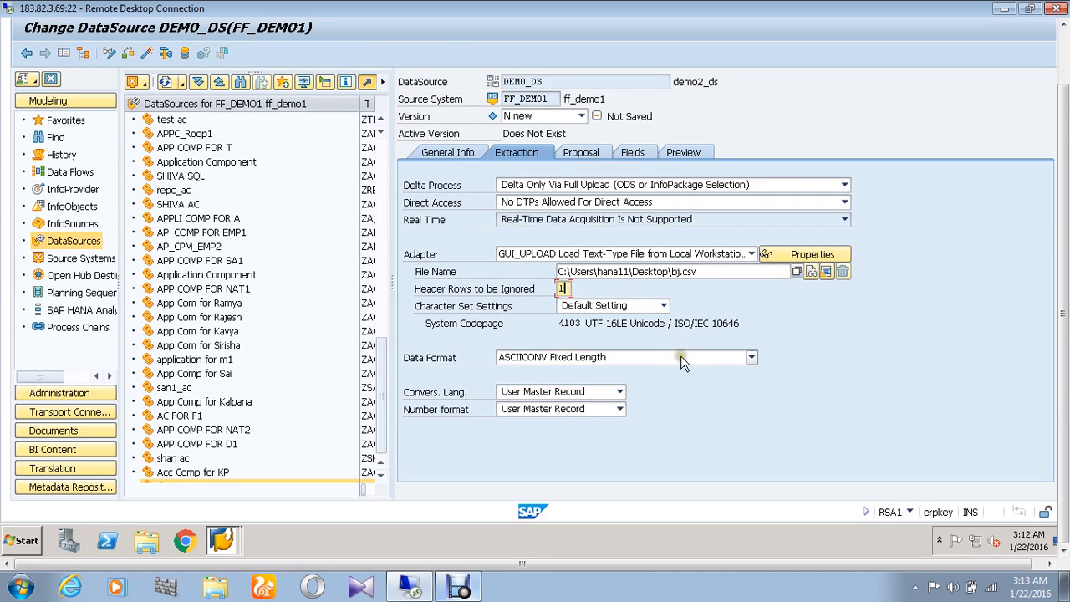
left_click(750, 357)
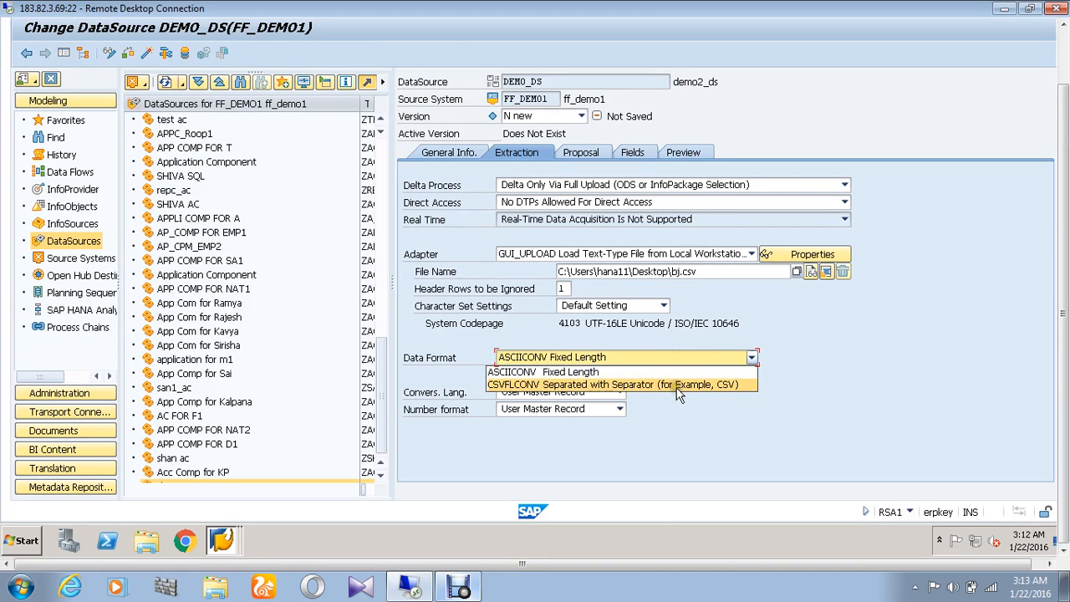
left_click(622, 384)
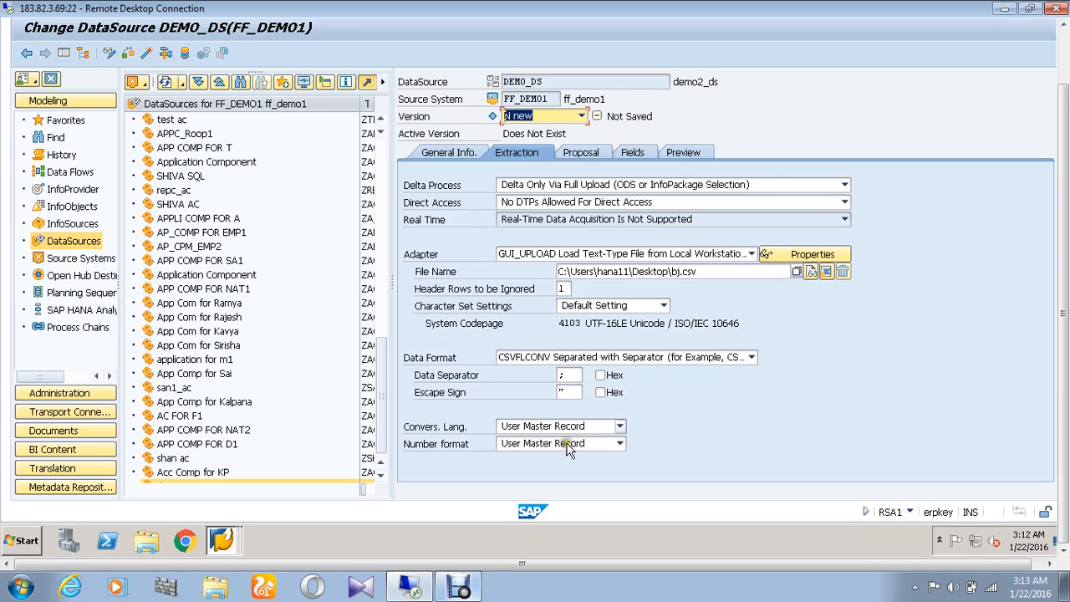
left_click(568, 375)
type(",")
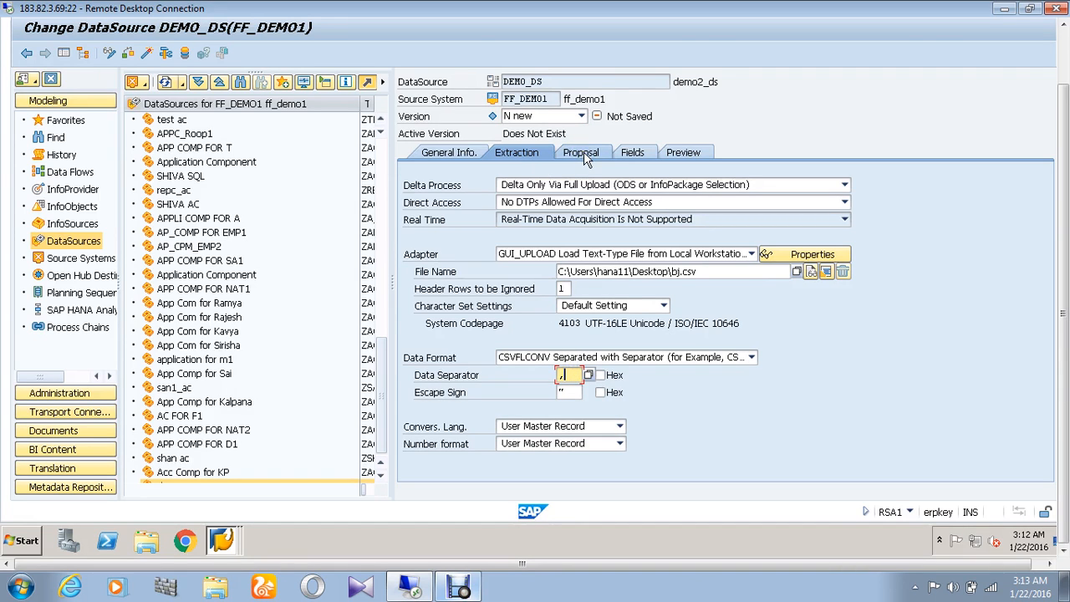
Load example data from bj.csv and view proposed fields EMPID, PROJID, SALARY, NOOFHRS
left_click(580, 152)
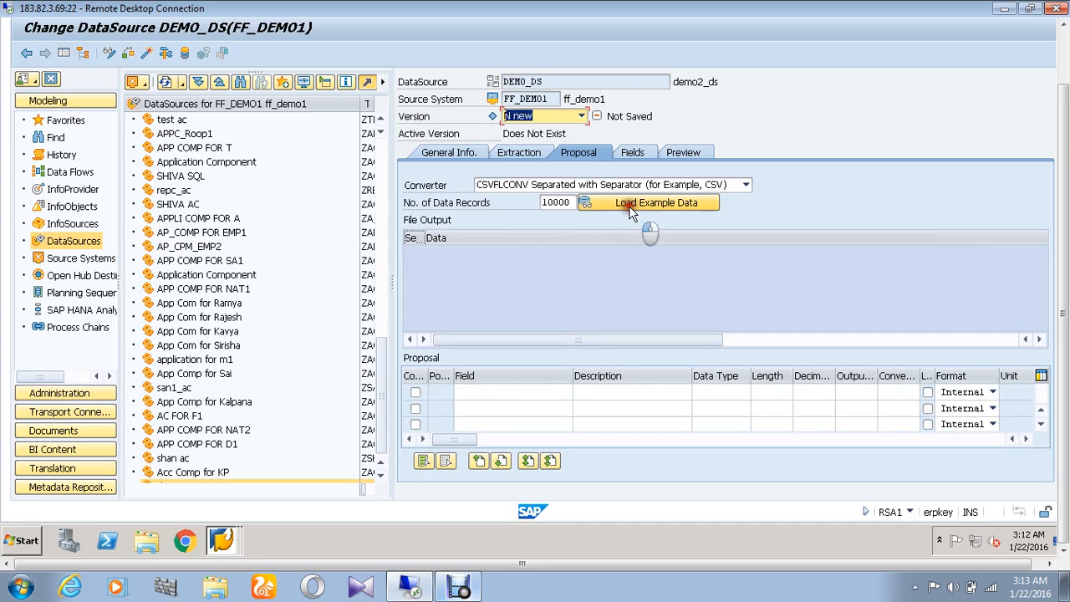
mouse_move(656, 202)
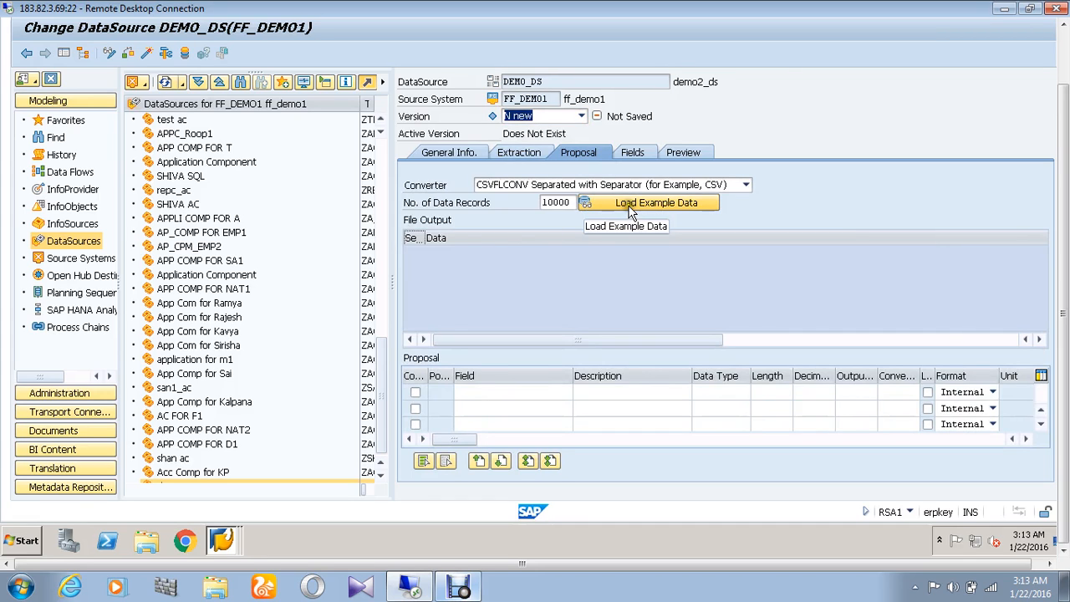
left_click(656, 202)
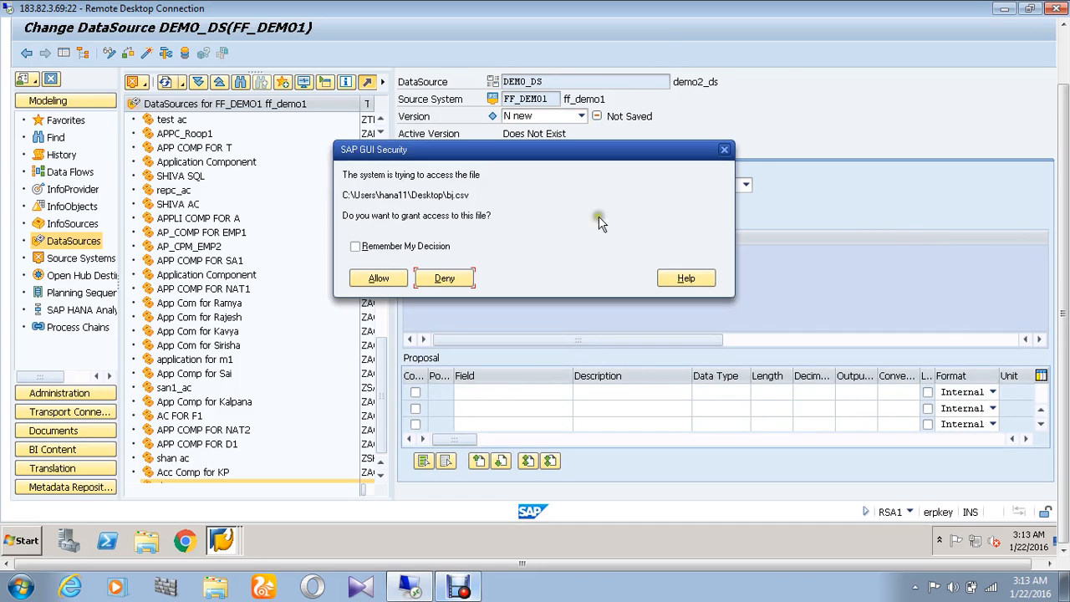
left_click(377, 277)
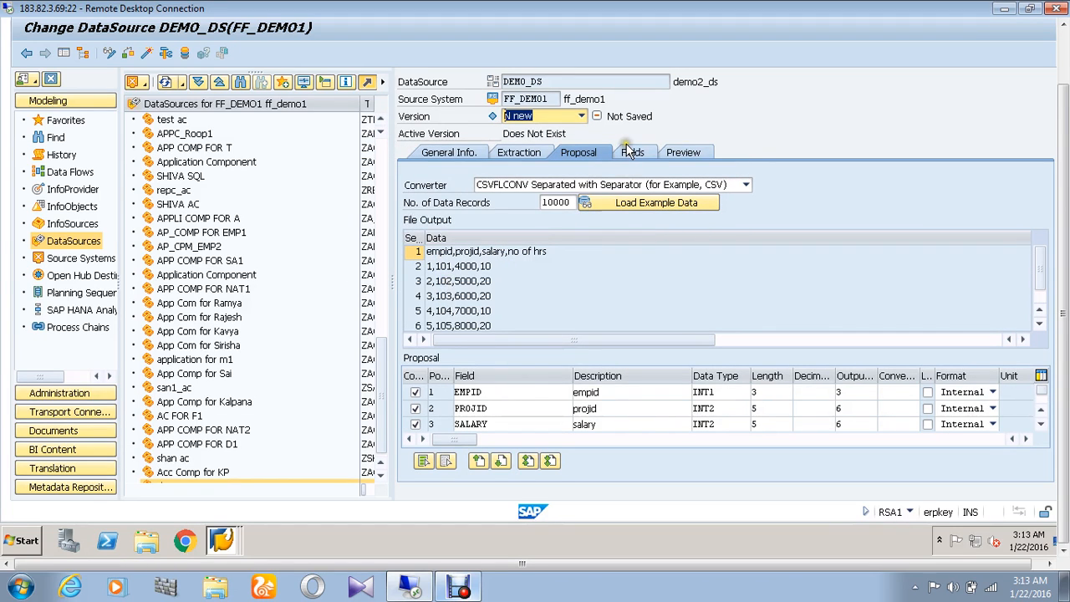
left_click(630, 152)
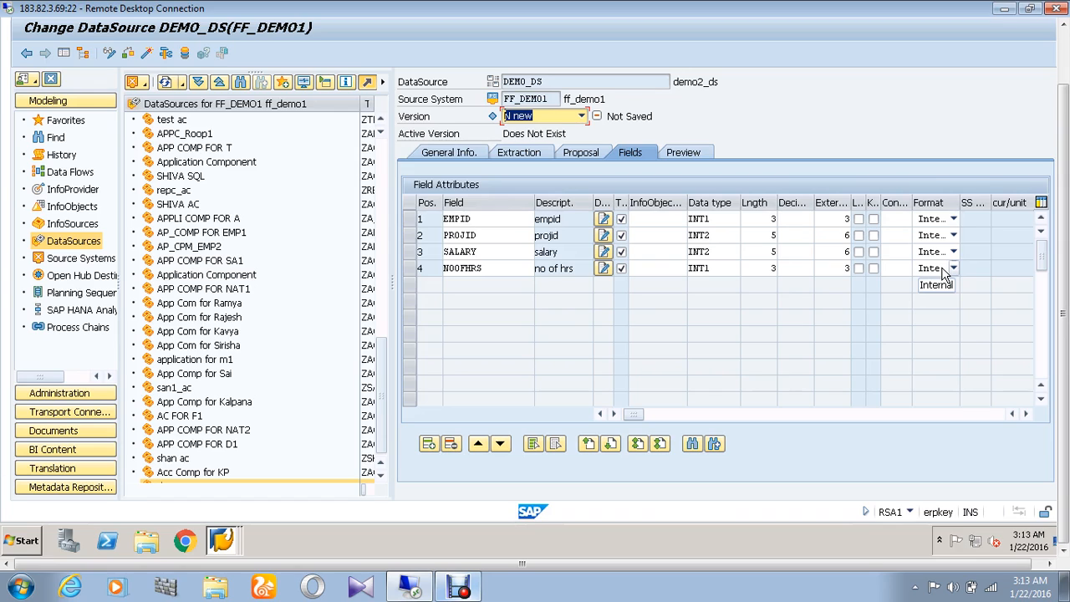
Attempt to read DEMO_DS preview data, triggering the activation-required notice
left_click(683, 152)
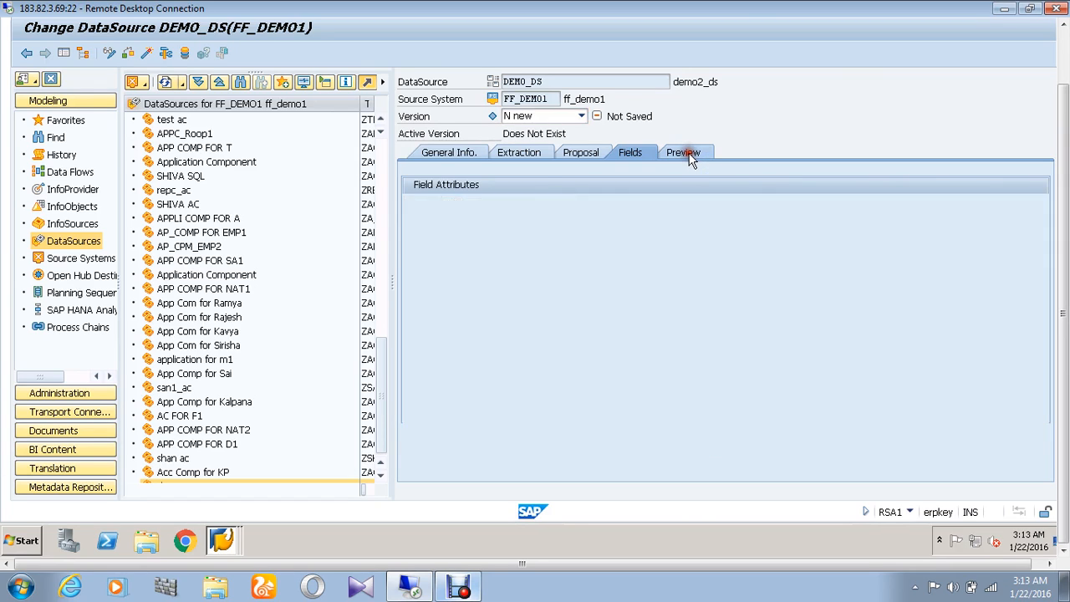
left_click(681, 152)
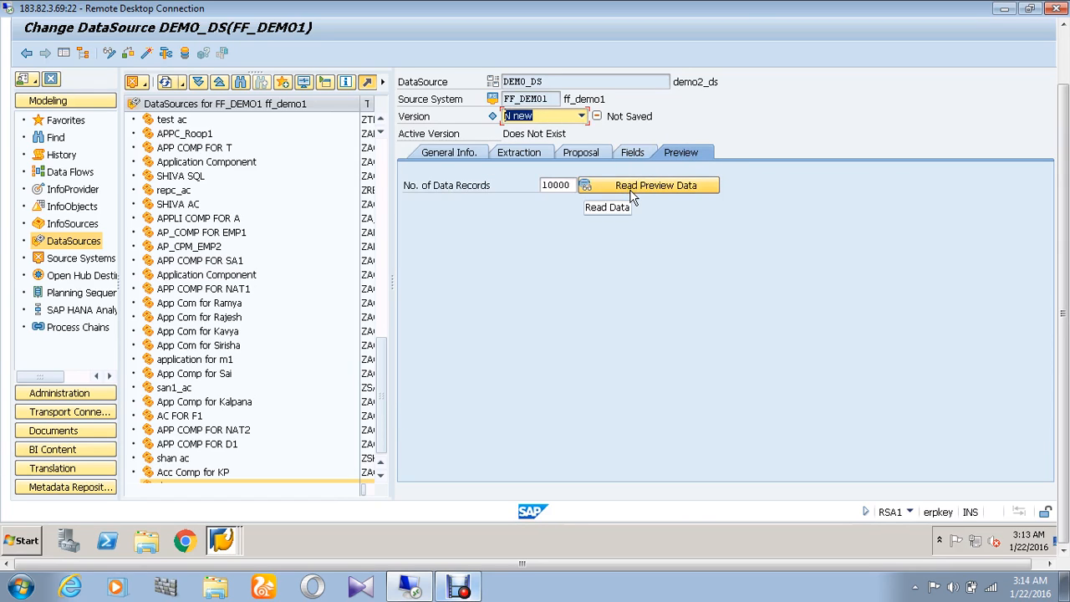
left_click(655, 185)
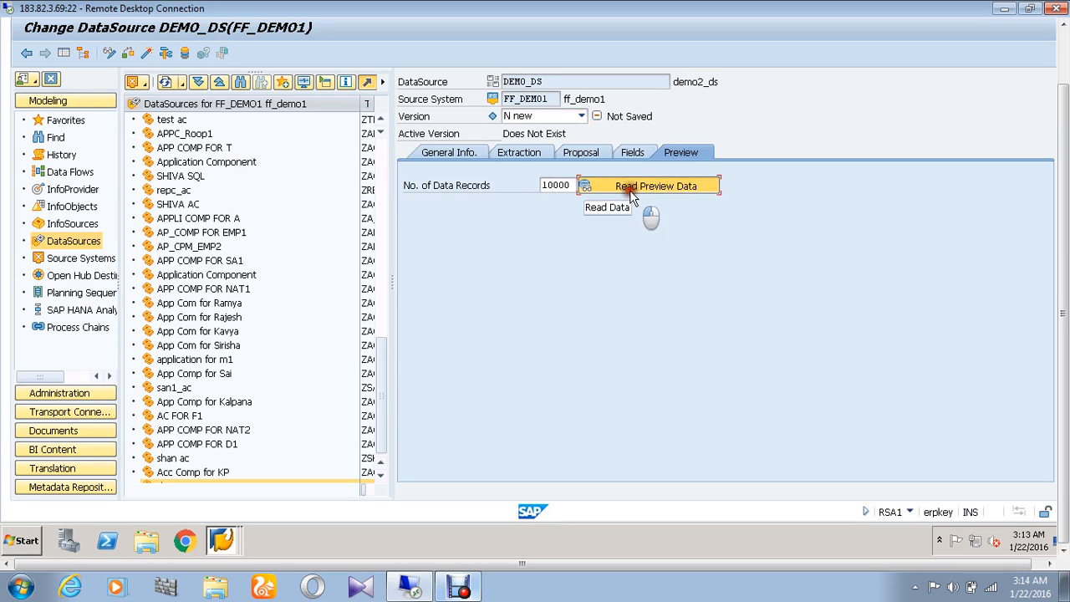
left_click(655, 185)
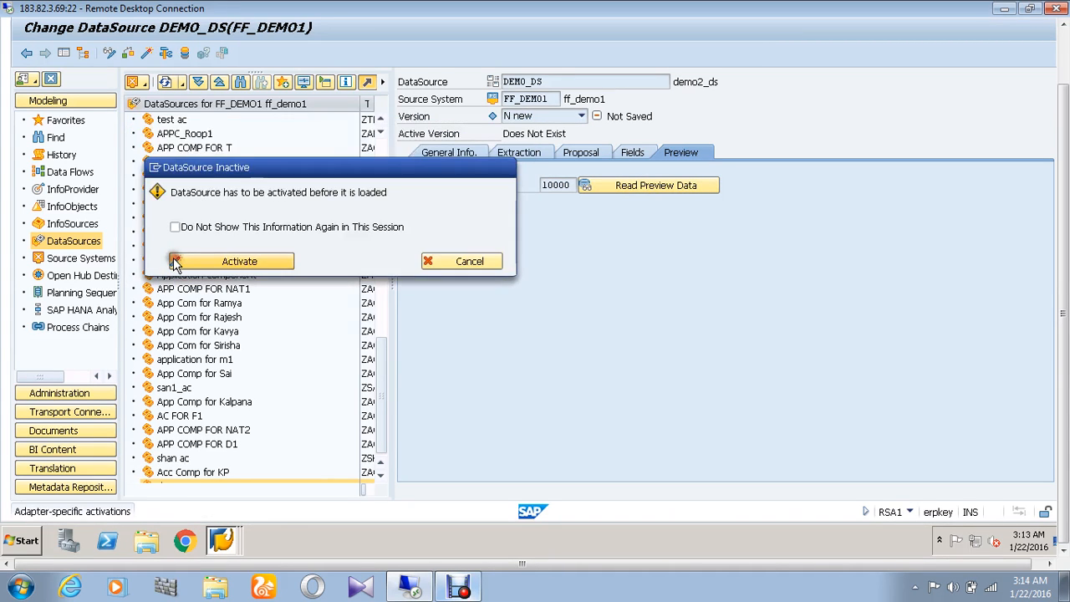
Activate DEMO_DS and select demo2_ds under demo2_ac in the tree
left_click(239, 261)
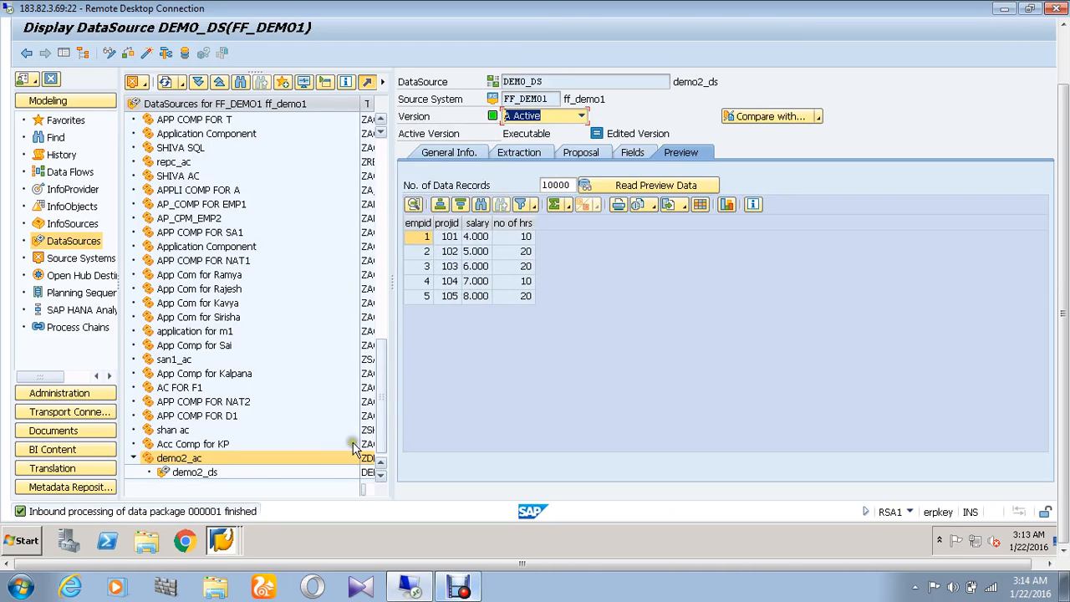
left_click(194, 471)
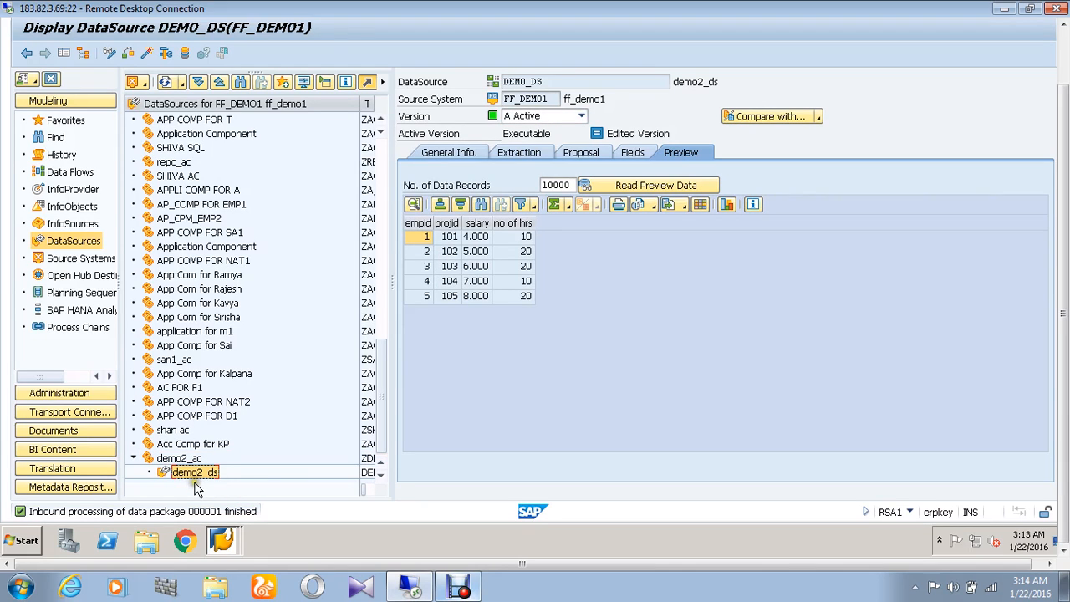